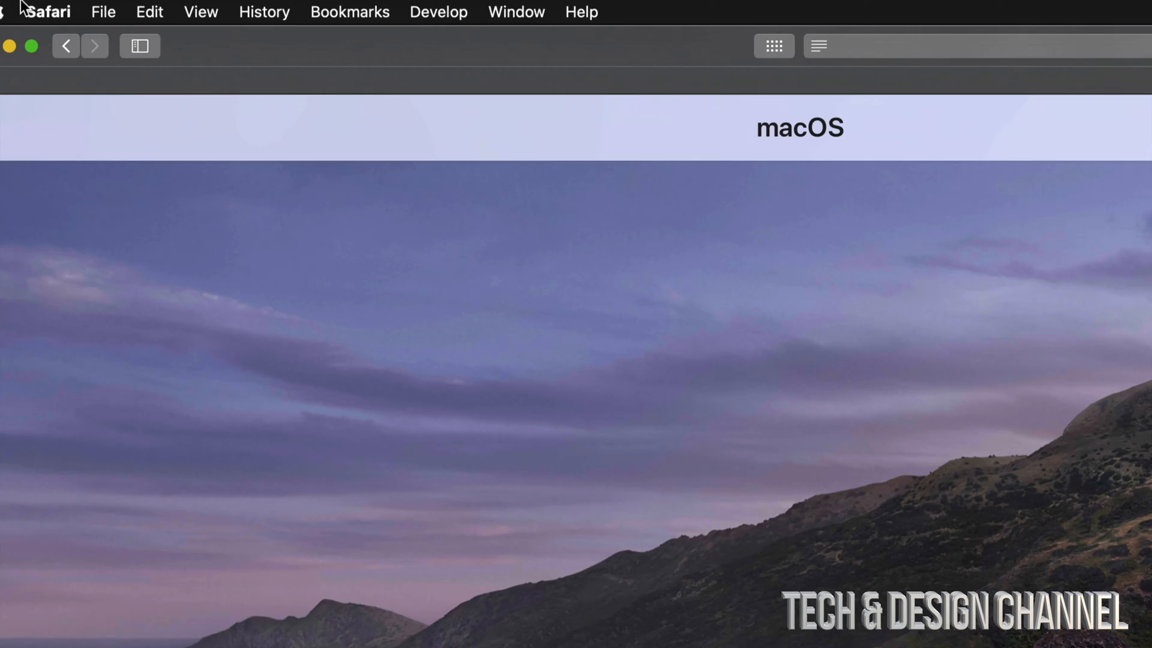
Step: Launch the Mac App Store from the Apple menu, which reports 4 updates waiting
click(29, 12)
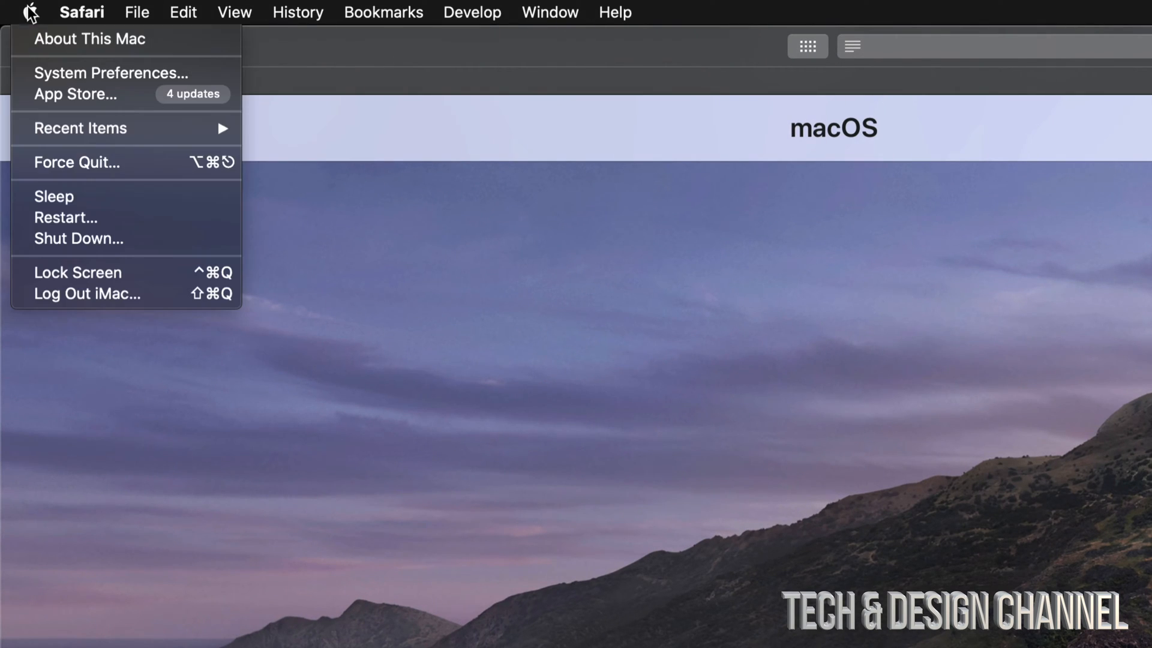
mouse_move(75, 93)
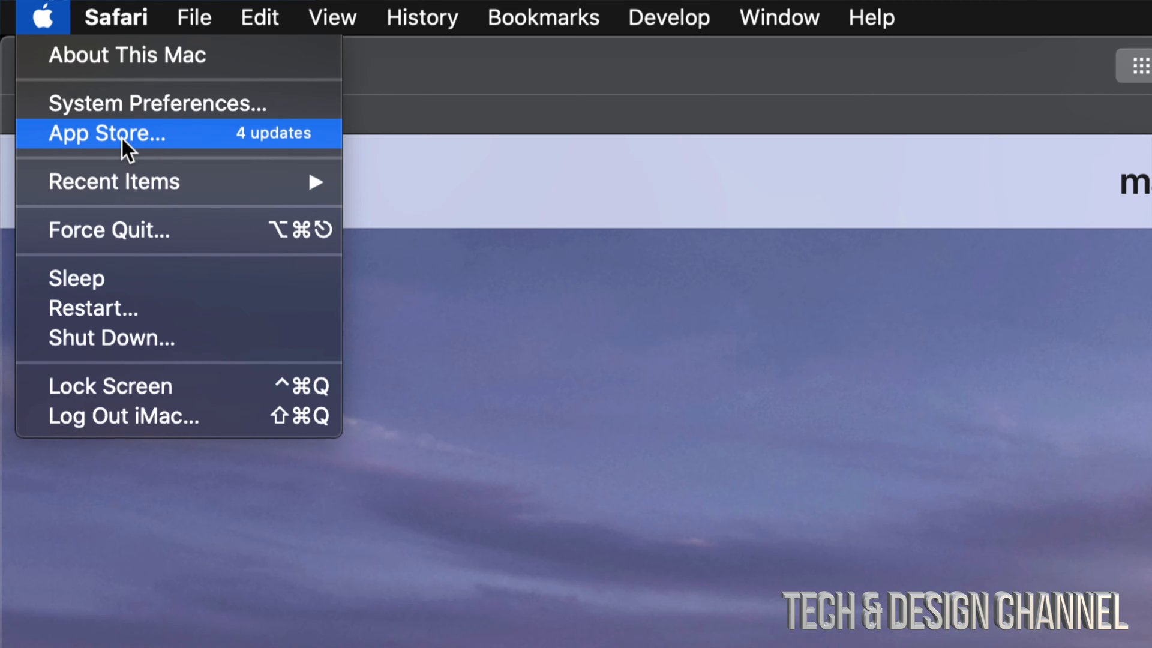
mouse_move(139, 146)
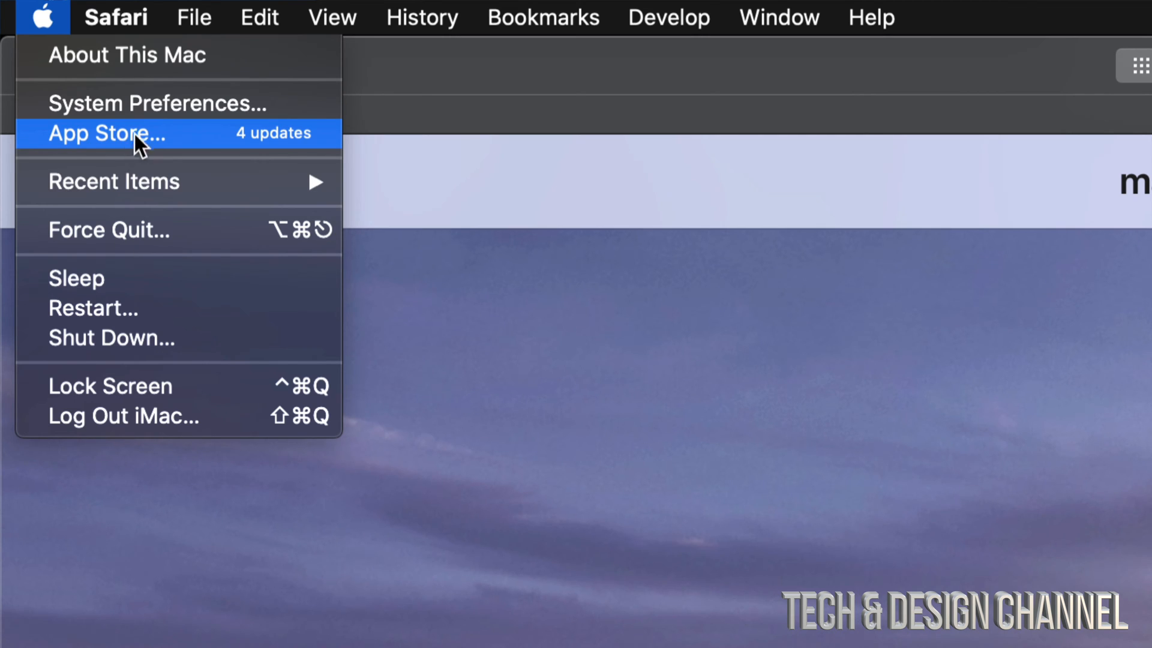
mouse_move(242, 103)
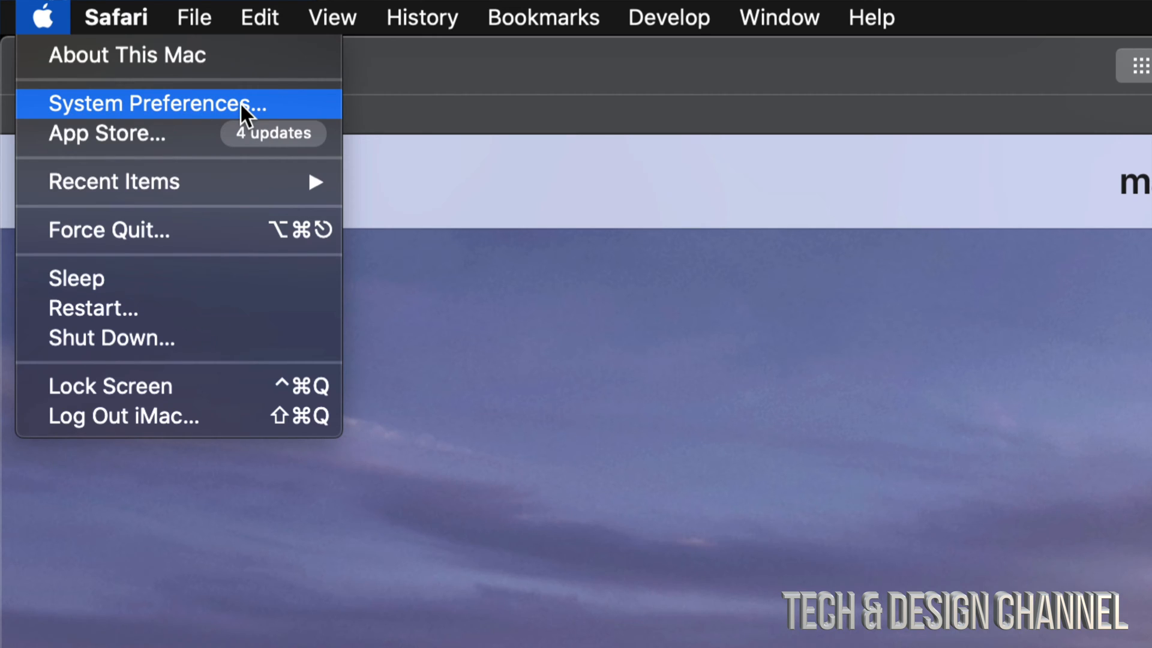
mouse_move(122, 139)
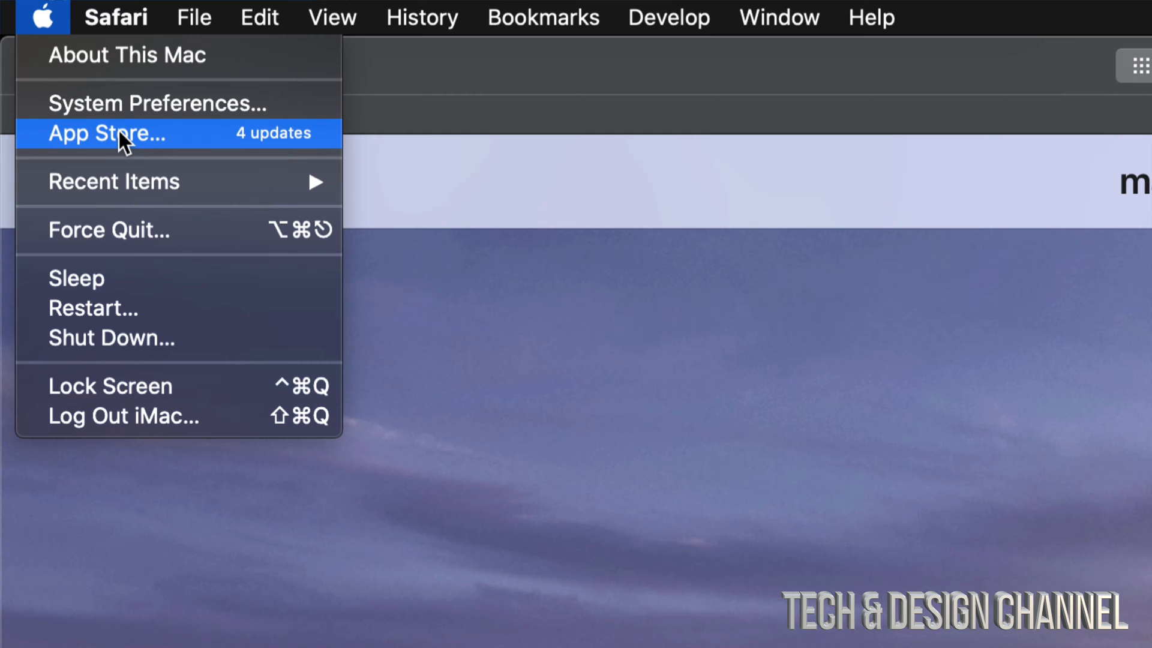
click(107, 133)
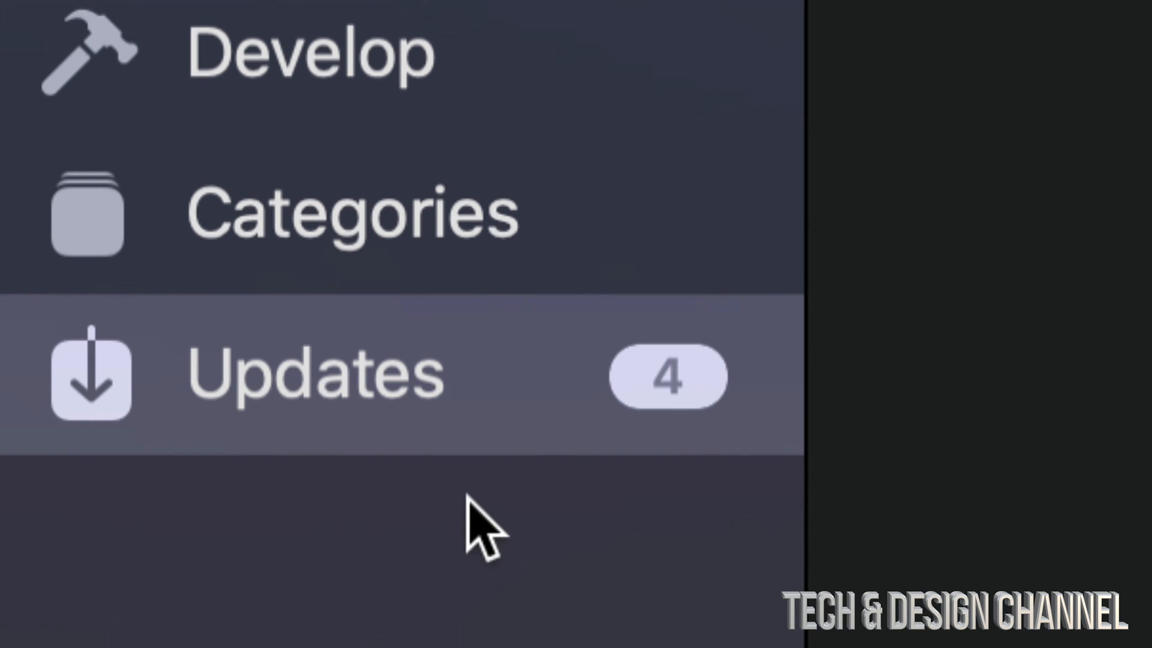
Step: Show the Updates list and read Final Cut Pro's full release notes
click(316, 375)
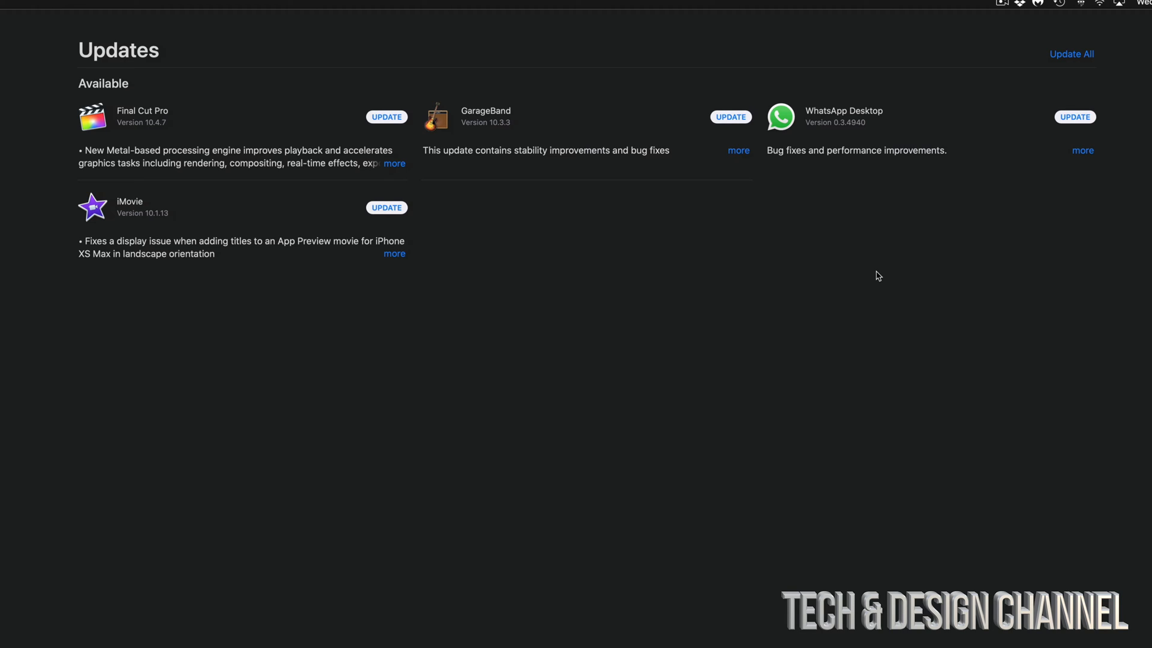
mouse_move(395, 165)
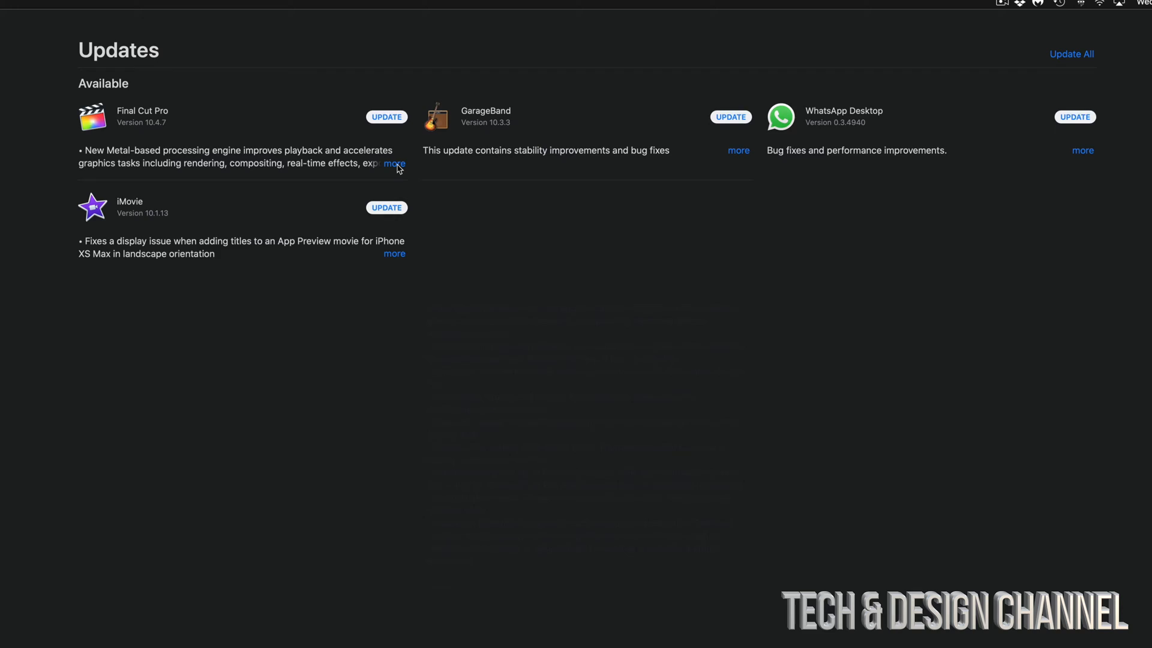
click(395, 164)
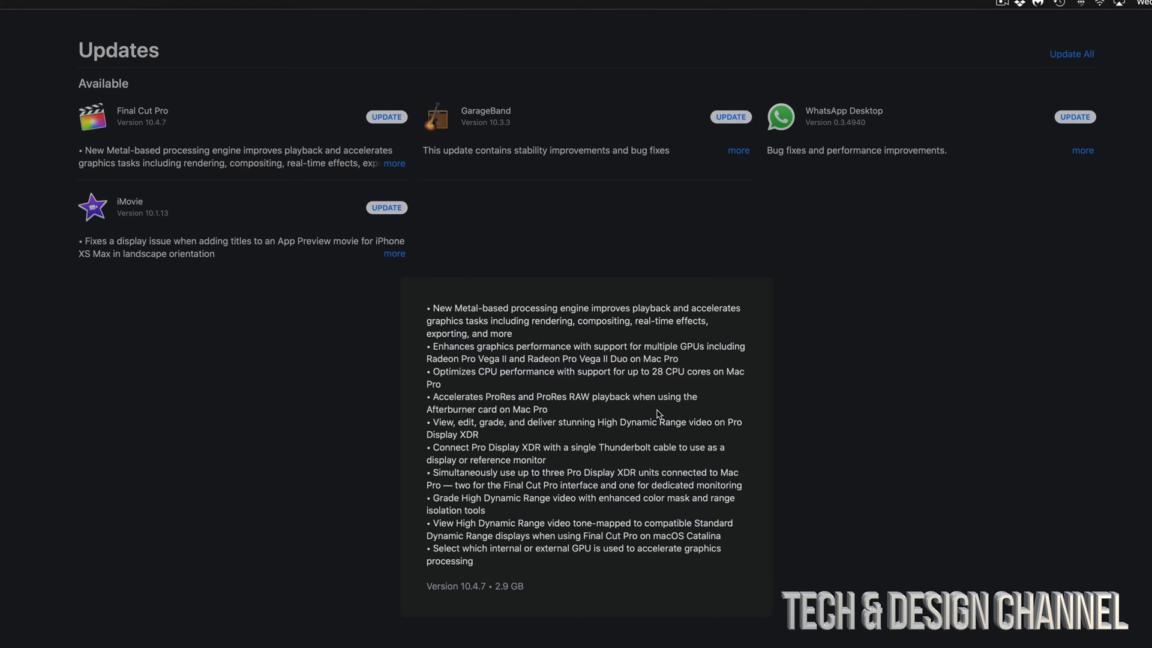
mouse_move(623, 527)
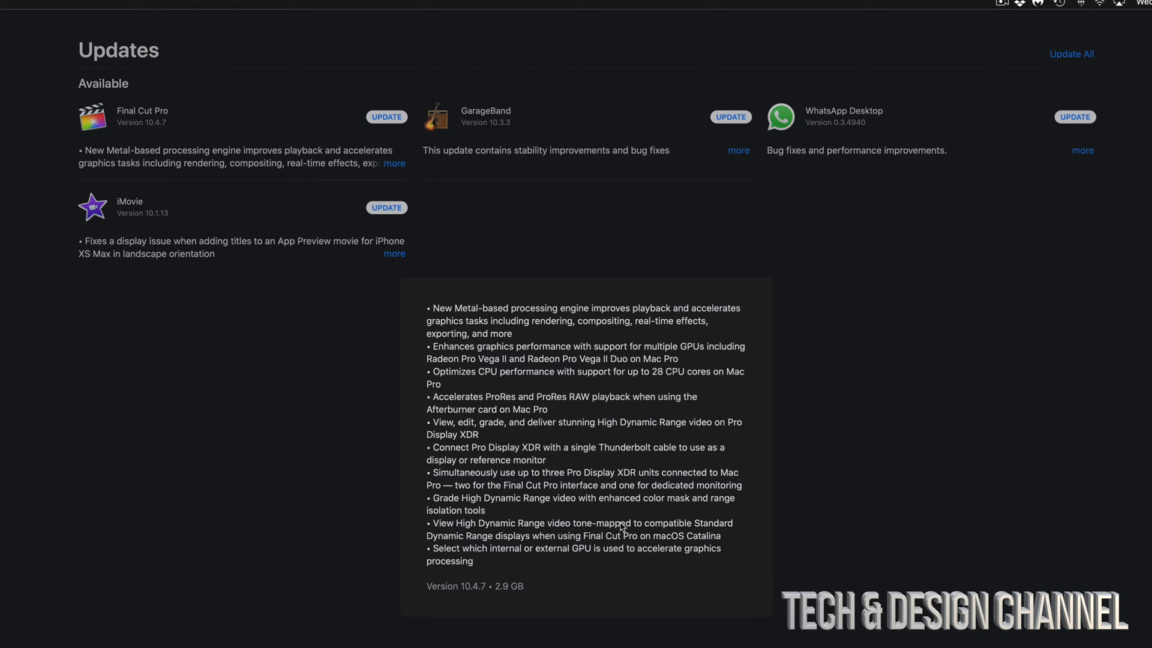
mouse_move(664, 534)
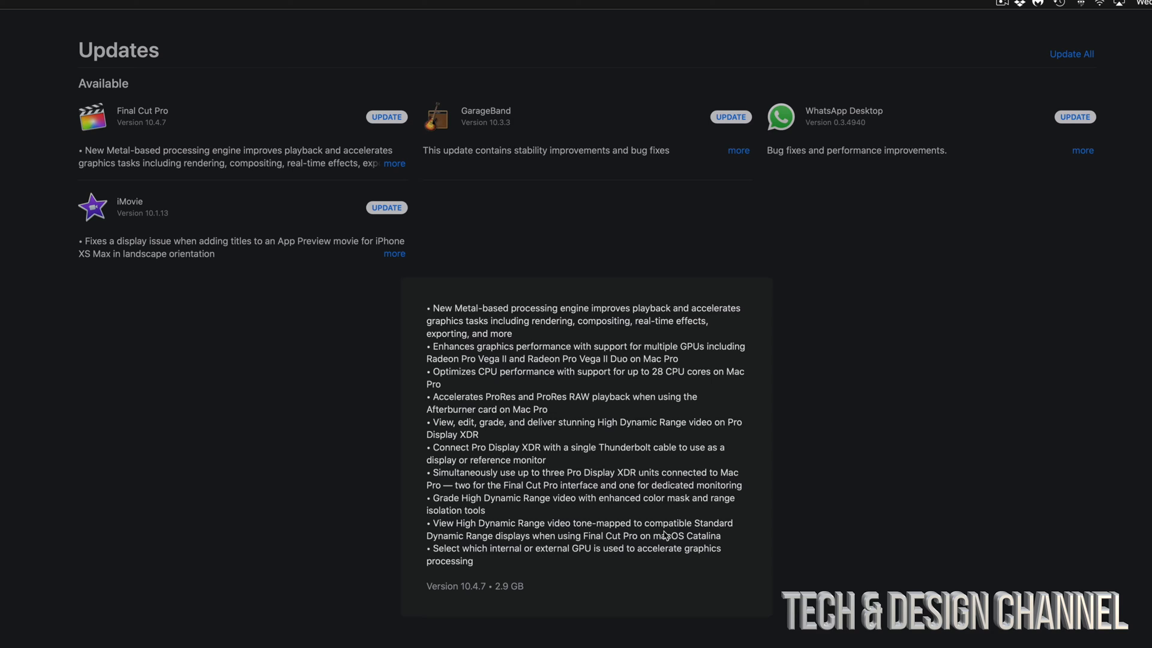
mouse_move(852, 511)
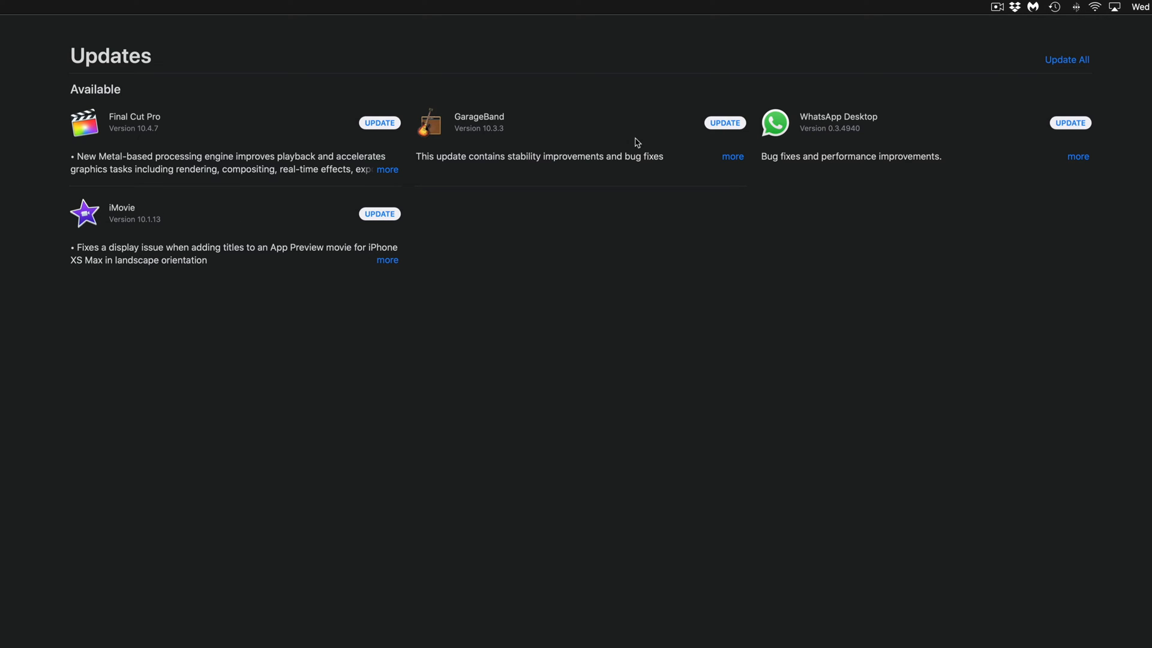
mouse_move(206, 219)
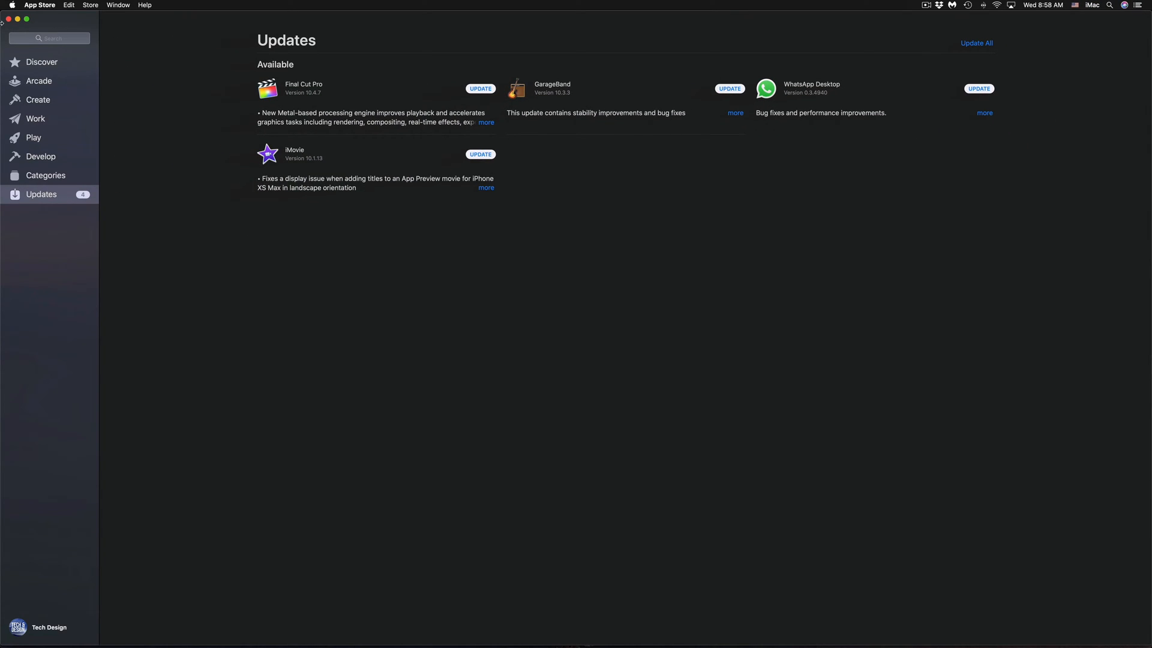
Step: Search for 'final cut pro' and start the iMovie update from the results
text(final cut pro)
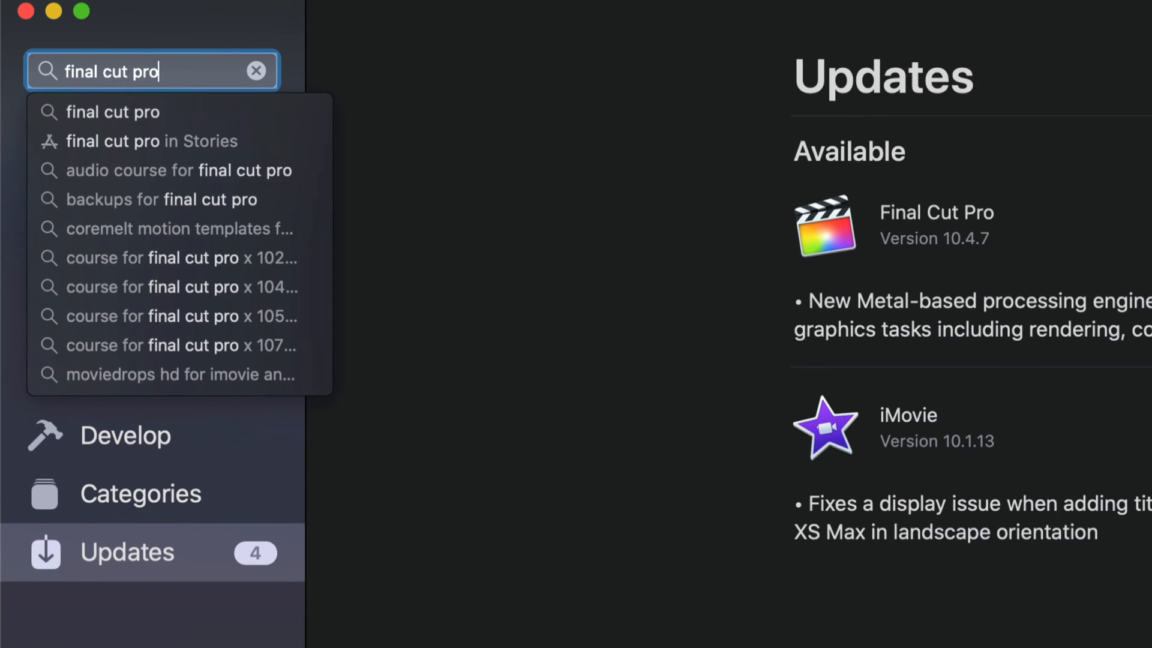
key(Return)
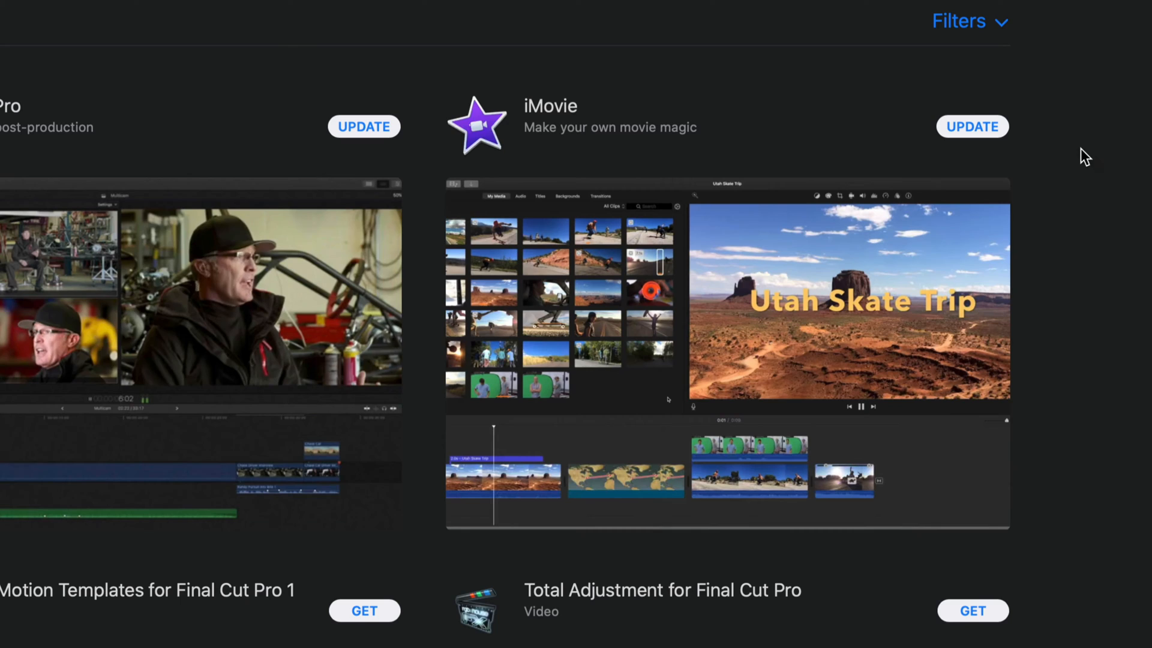
click(972, 126)
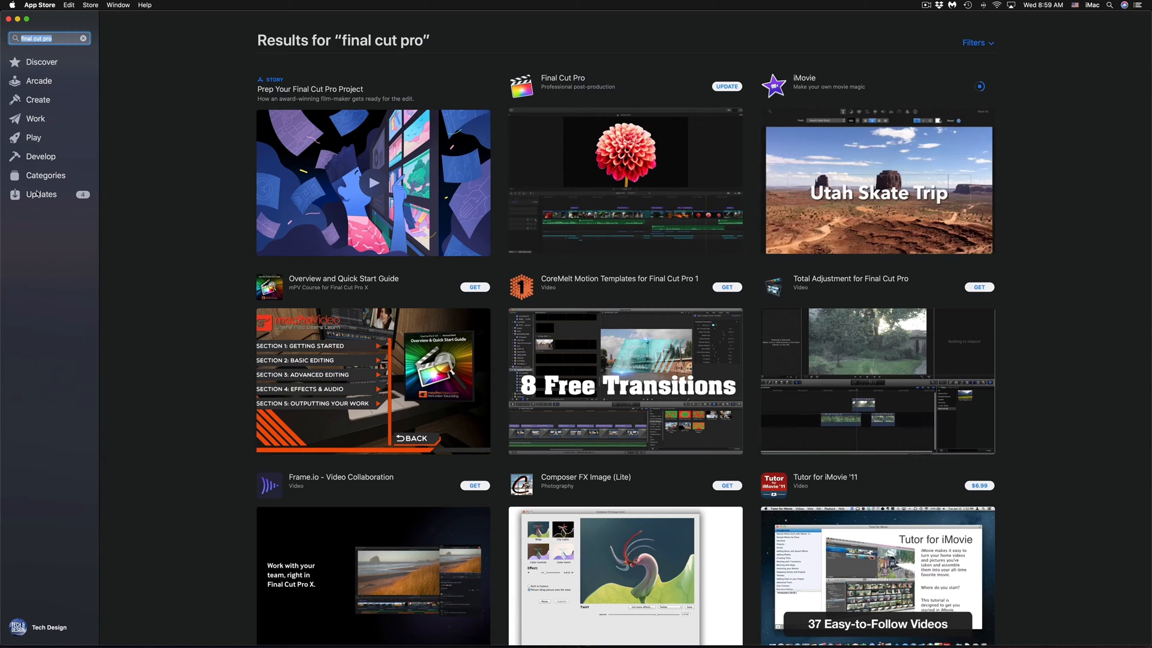
Step: Return to Updates and start the GarageBand and WhatsApp Desktop updates
click(41, 194)
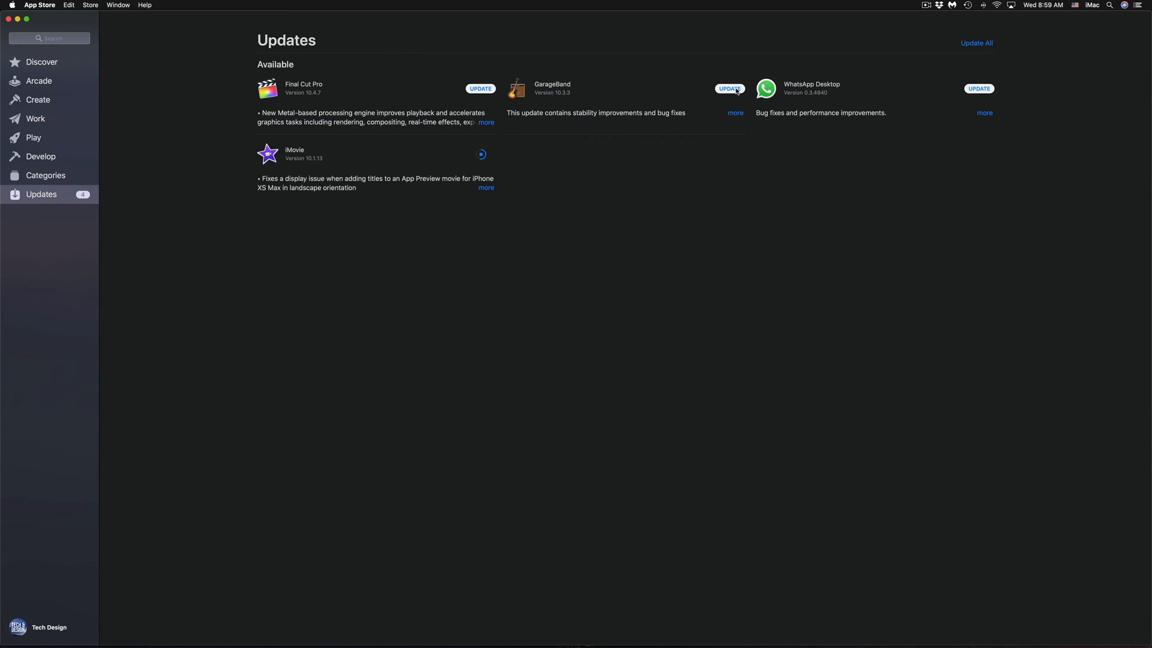
click(729, 88)
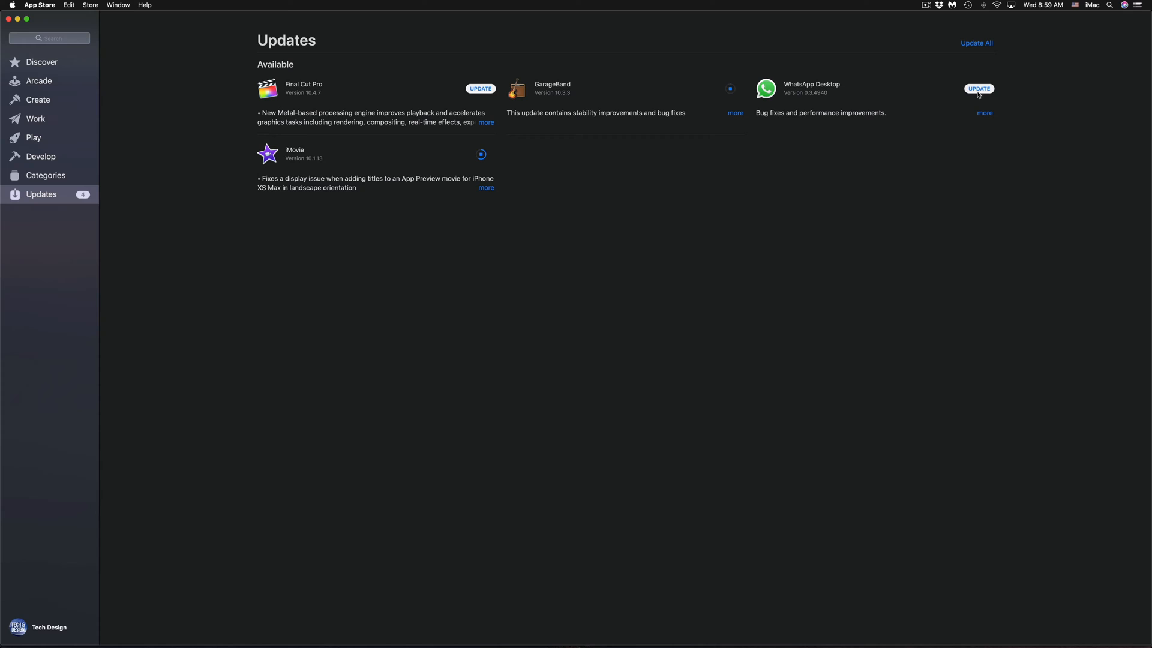
click(979, 87)
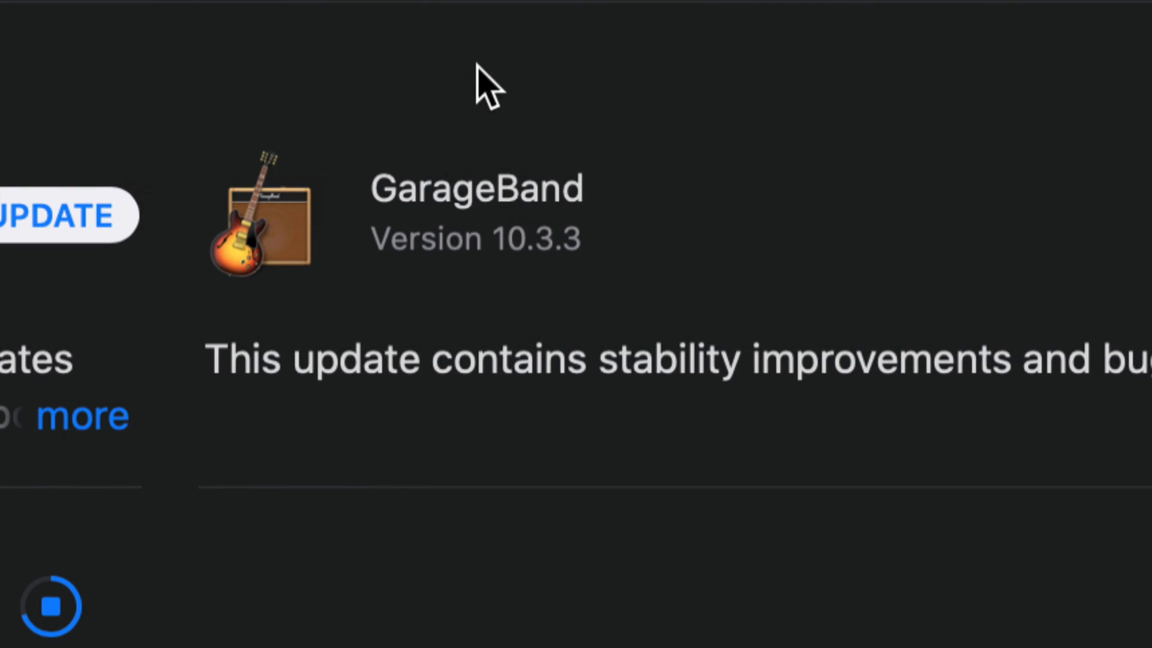
mouse_move(649, 301)
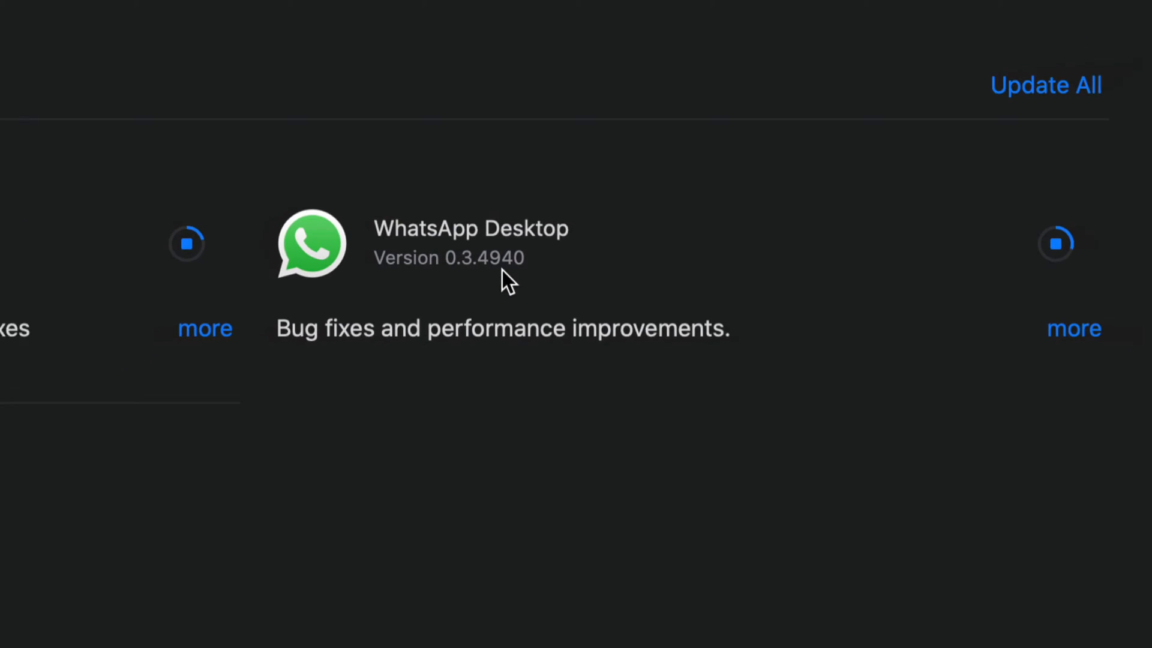
scroll(up, 3)
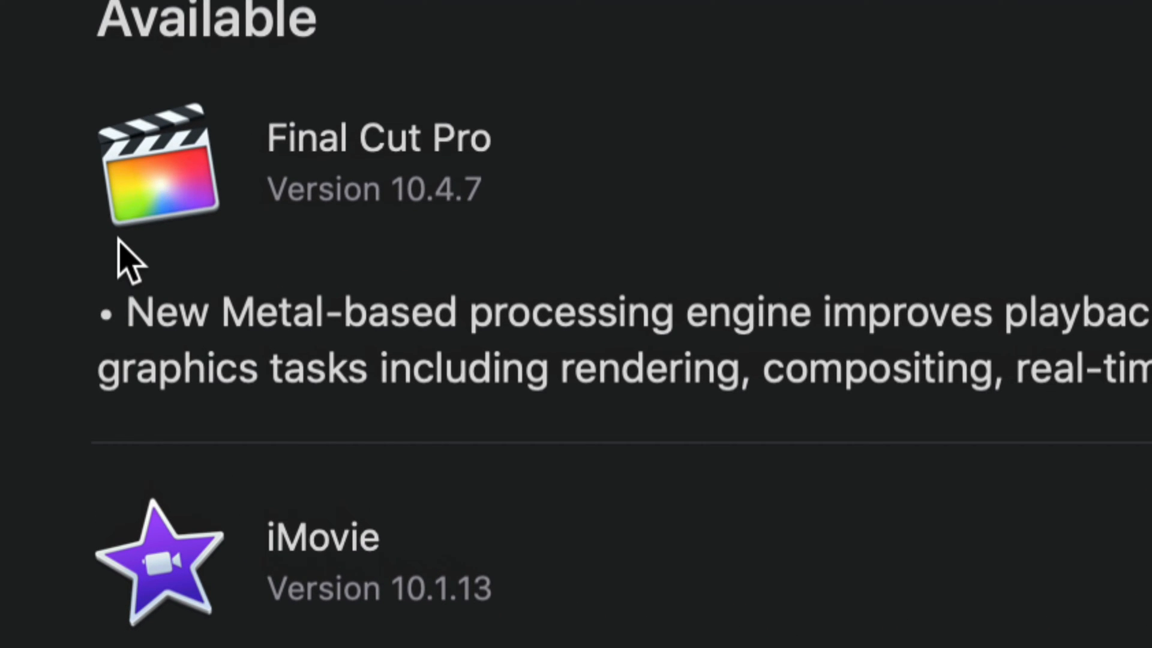
scroll(down, 3)
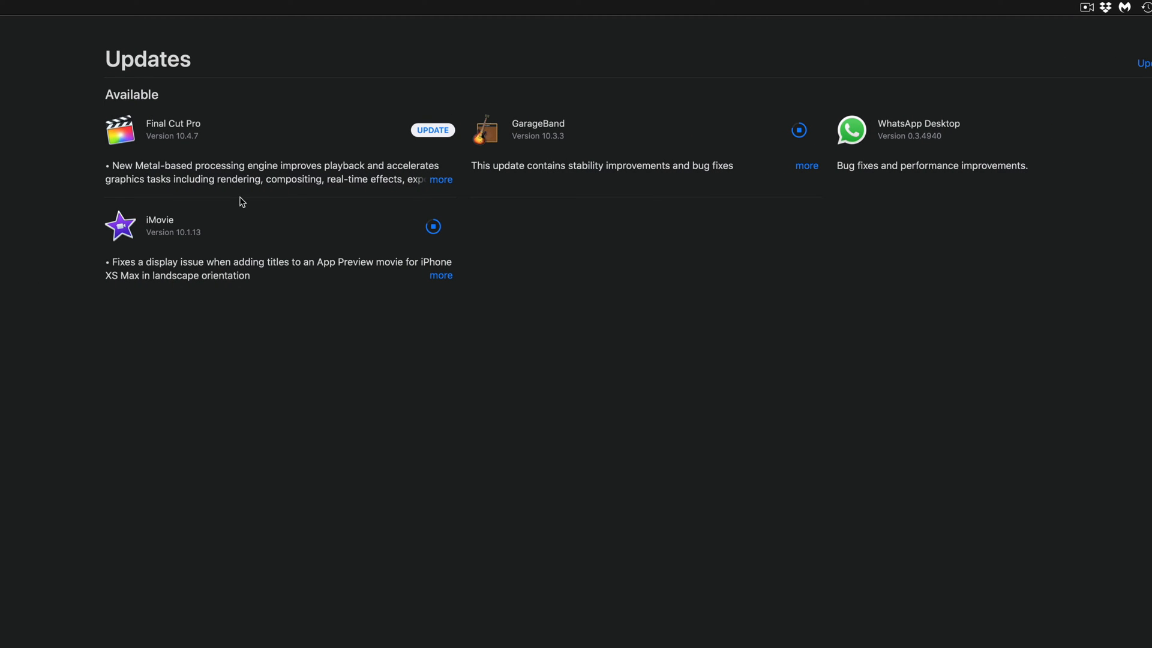
Step: Read the Final Cut Pro and iMovie release notes while the updates download
click(440, 179)
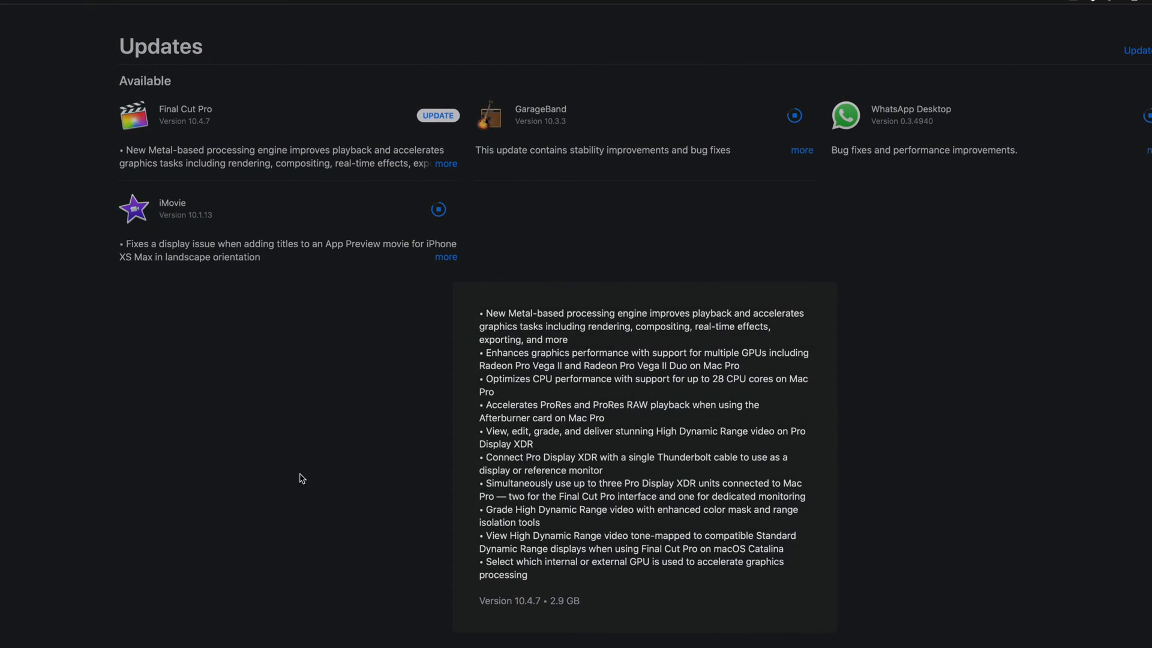
click(802, 152)
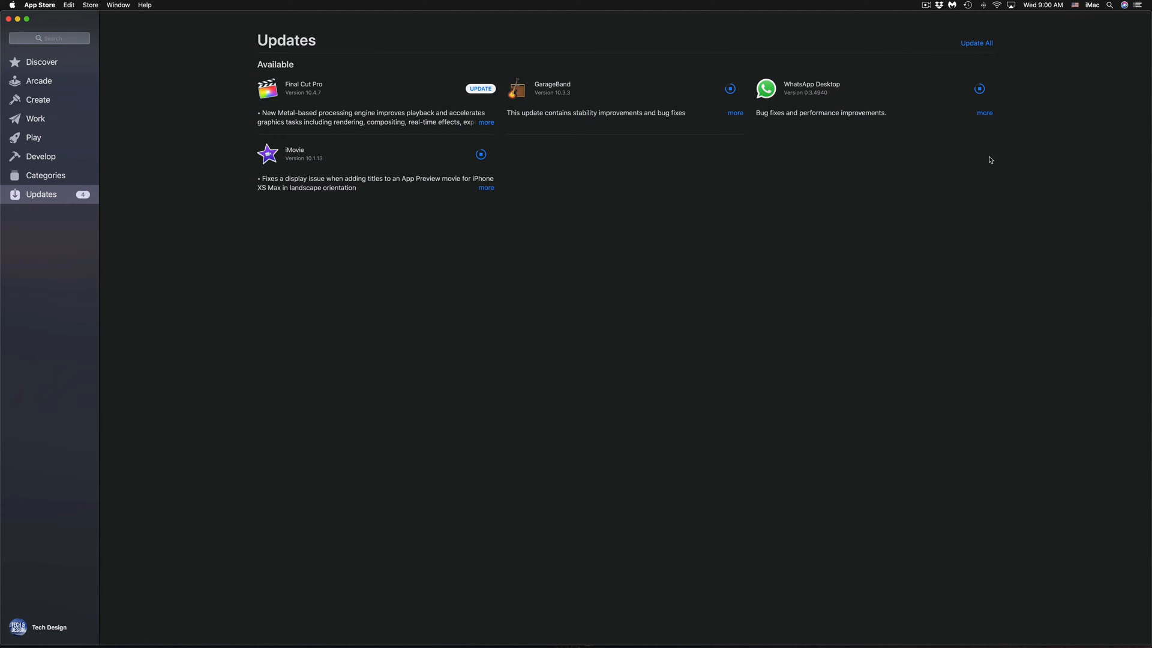
click(486, 187)
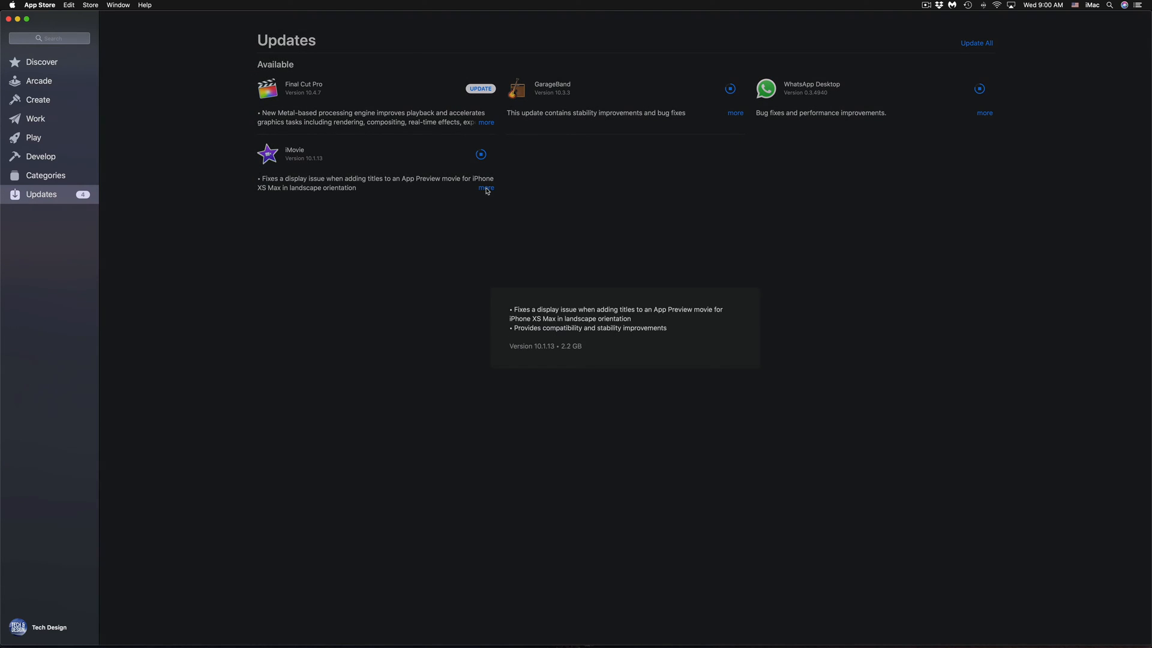
mouse_move(573, 365)
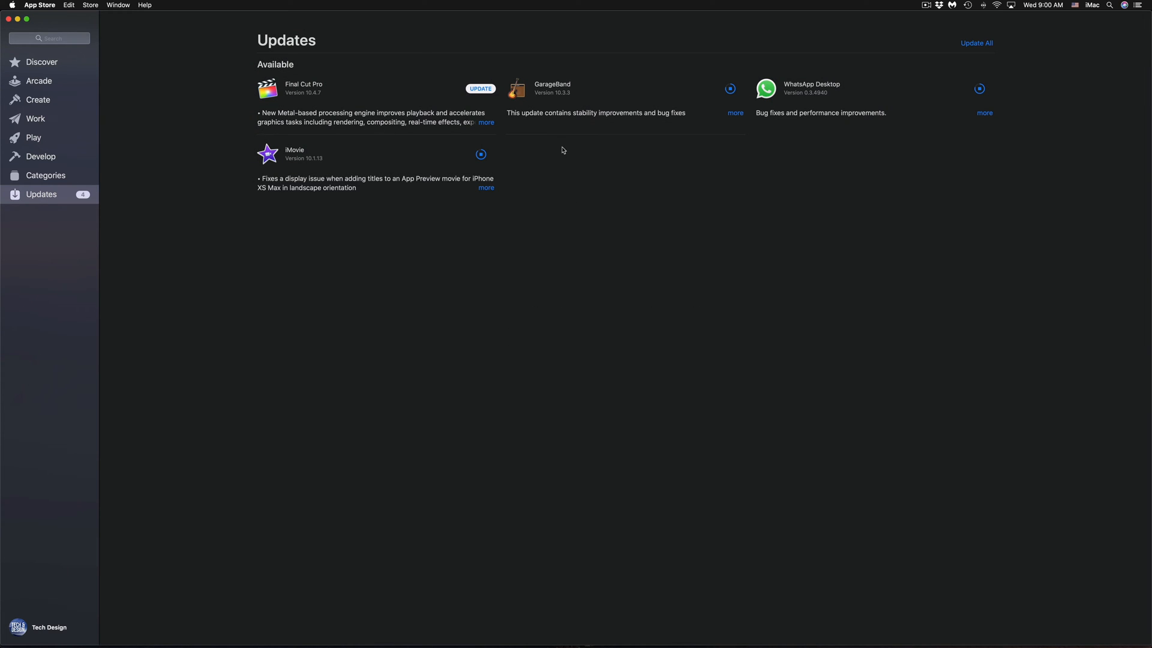
Step: Start the Final Cut Pro update so all four updates are downloading
click(26, 19)
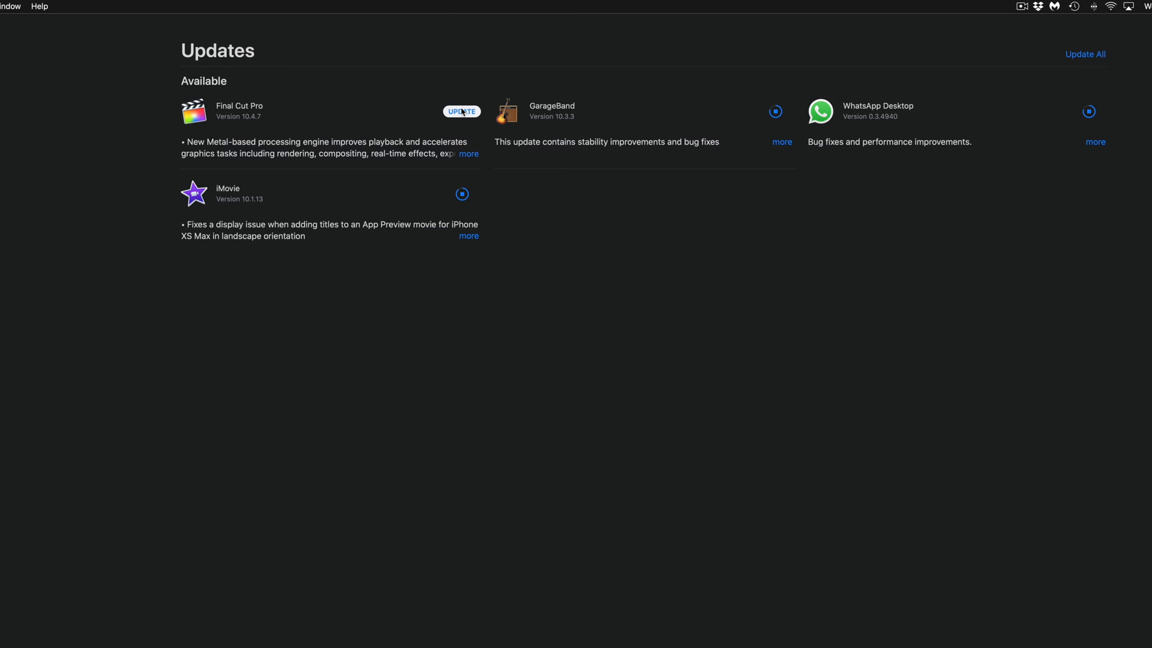
click(461, 111)
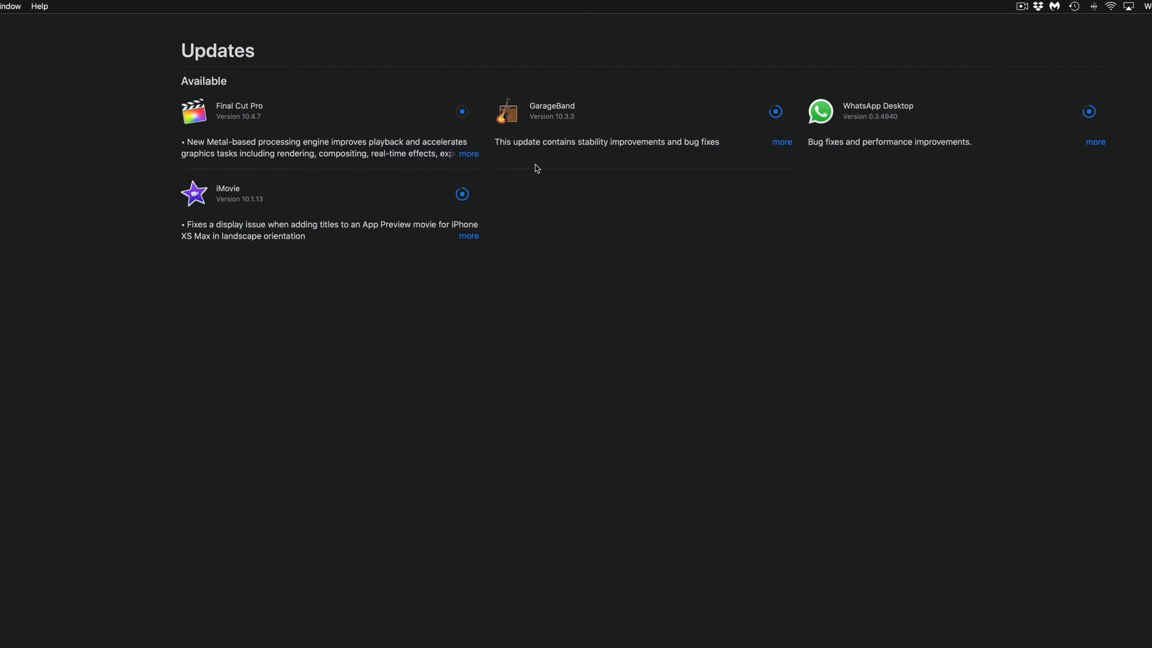
mouse_move(937, 237)
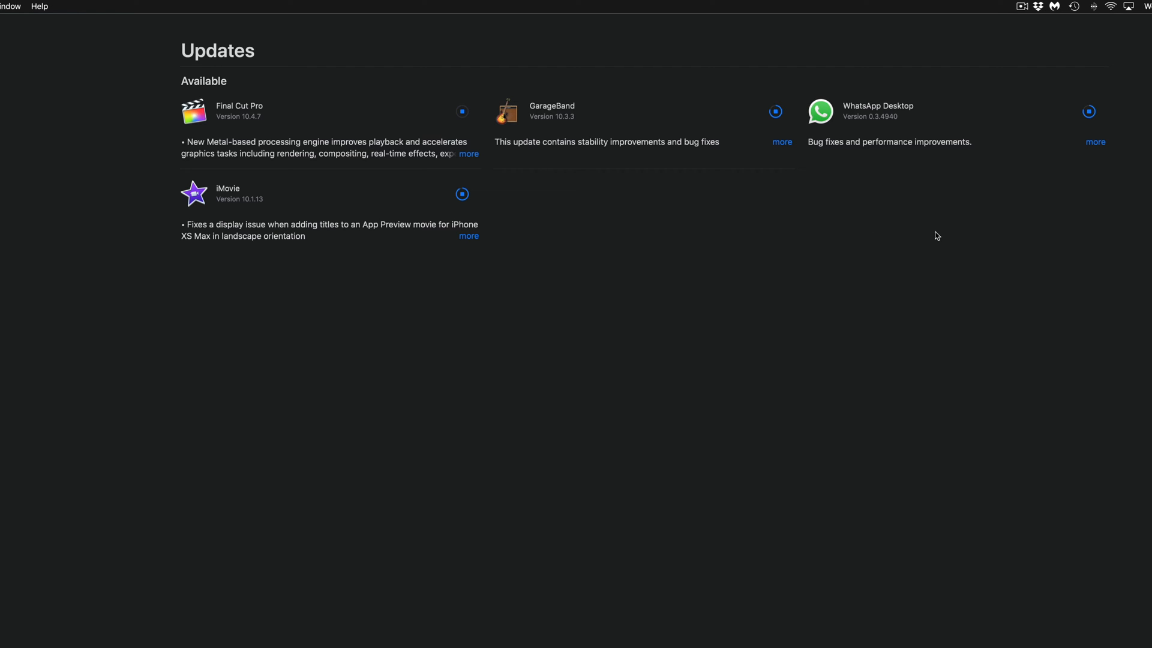
mouse_move(1082, 252)
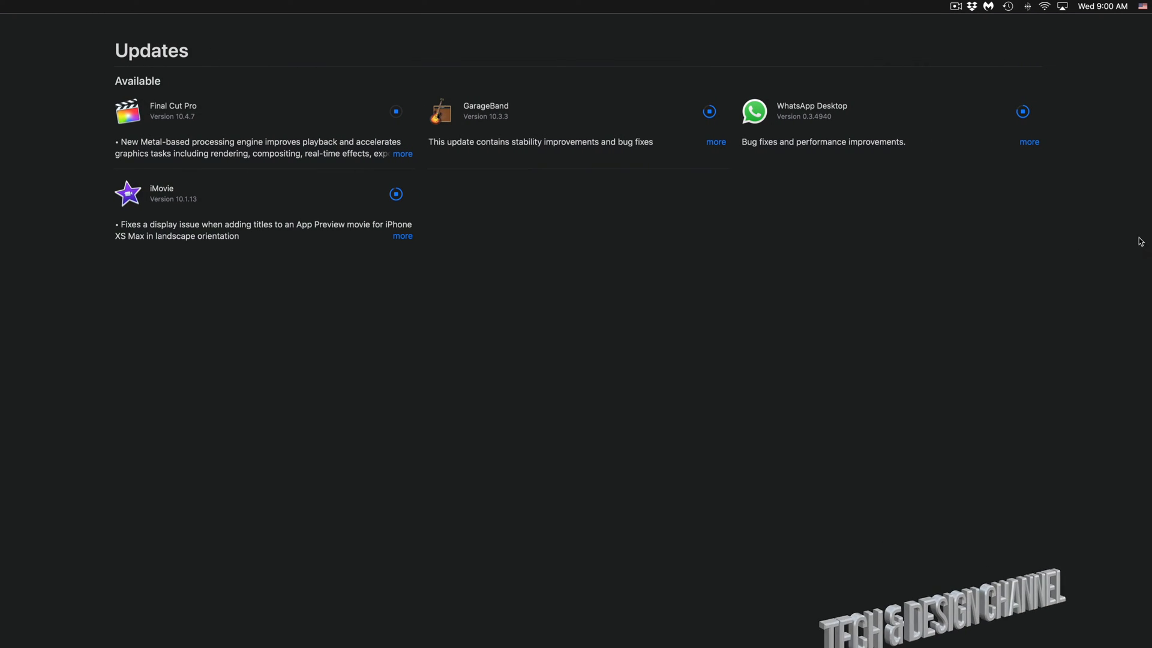
Step: Check the Time Machine backup options while the downloads finish
click(1006, 6)
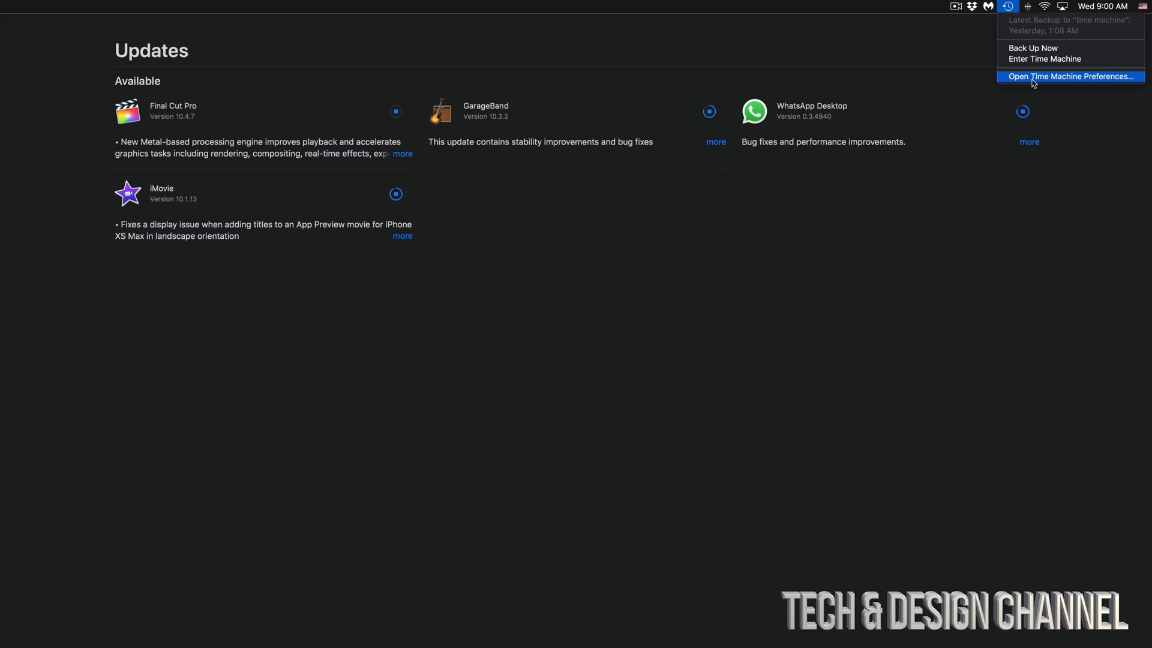
click(688, 406)
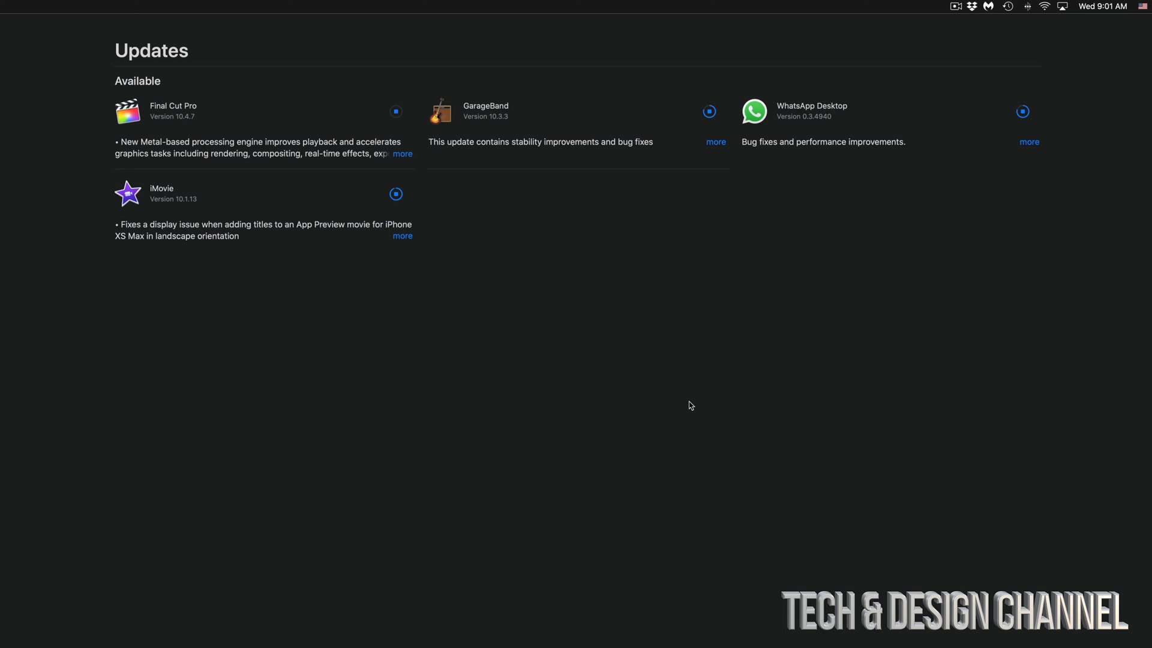
mouse_move(392, 214)
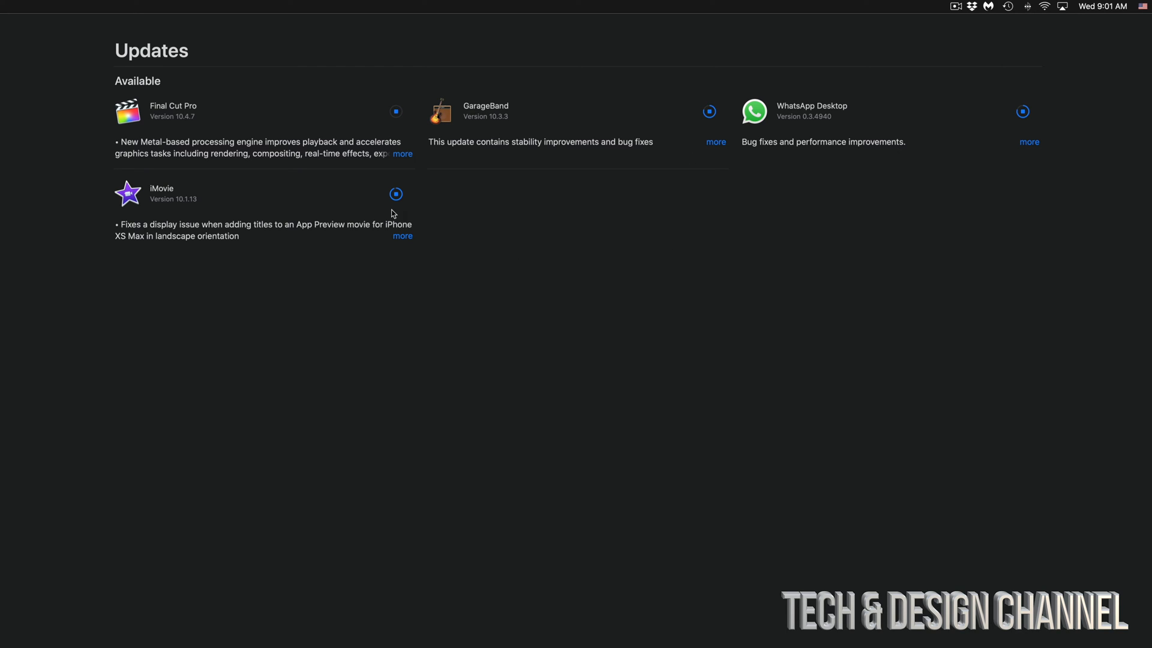
click(403, 154)
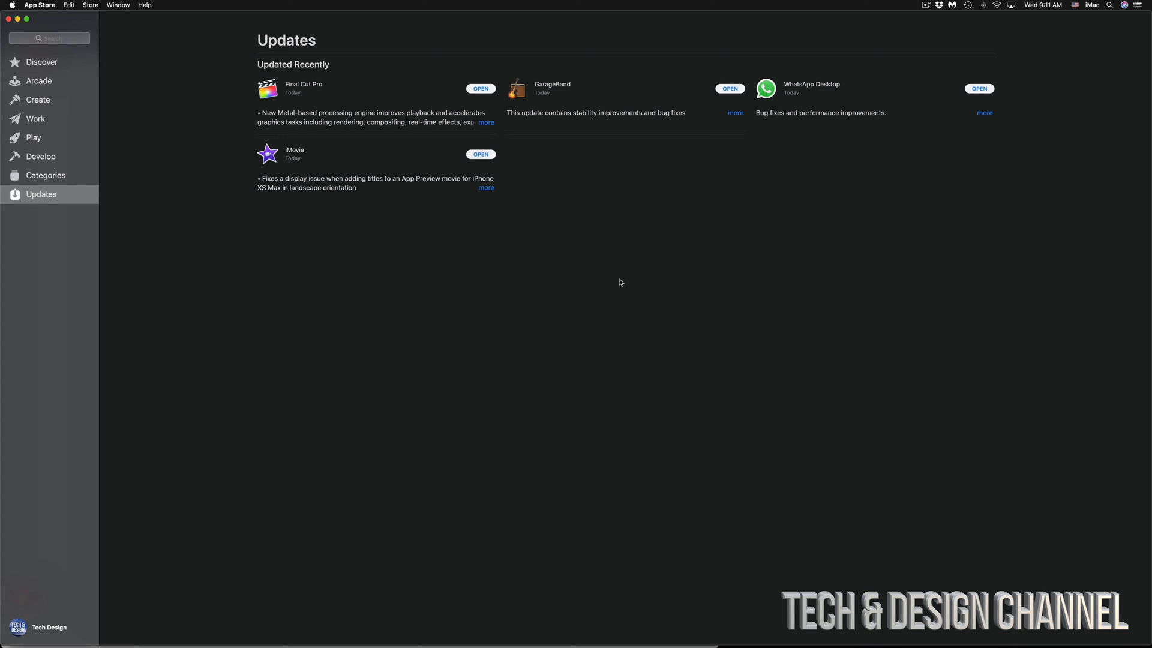
mouse_move(762, 109)
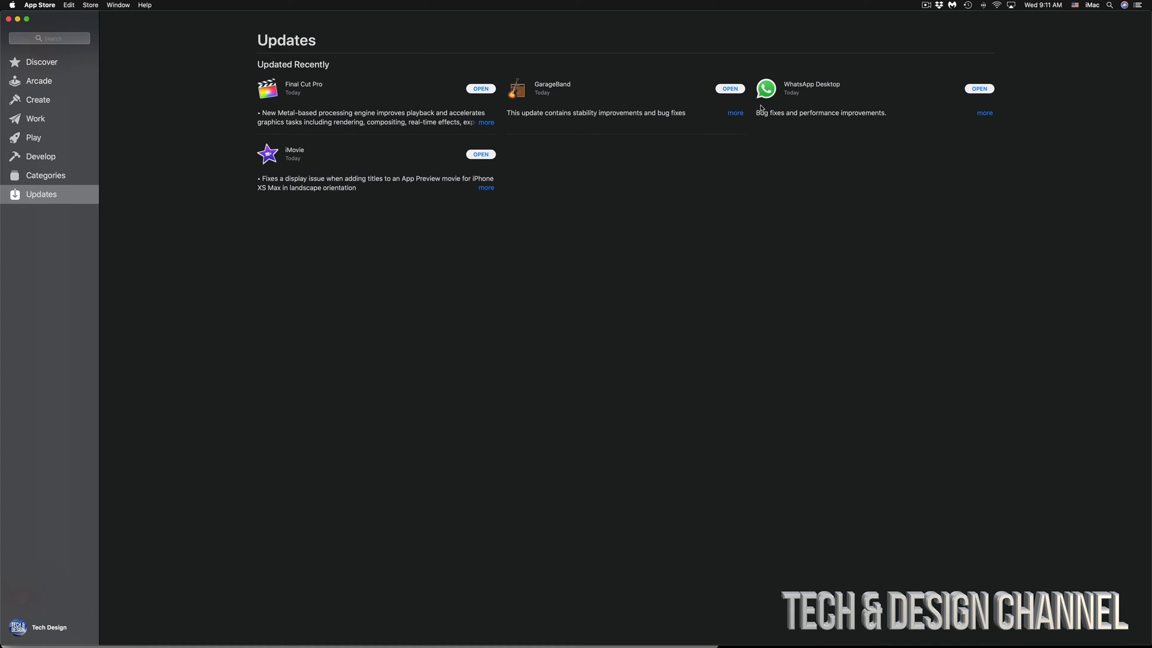
mouse_move(558, 118)
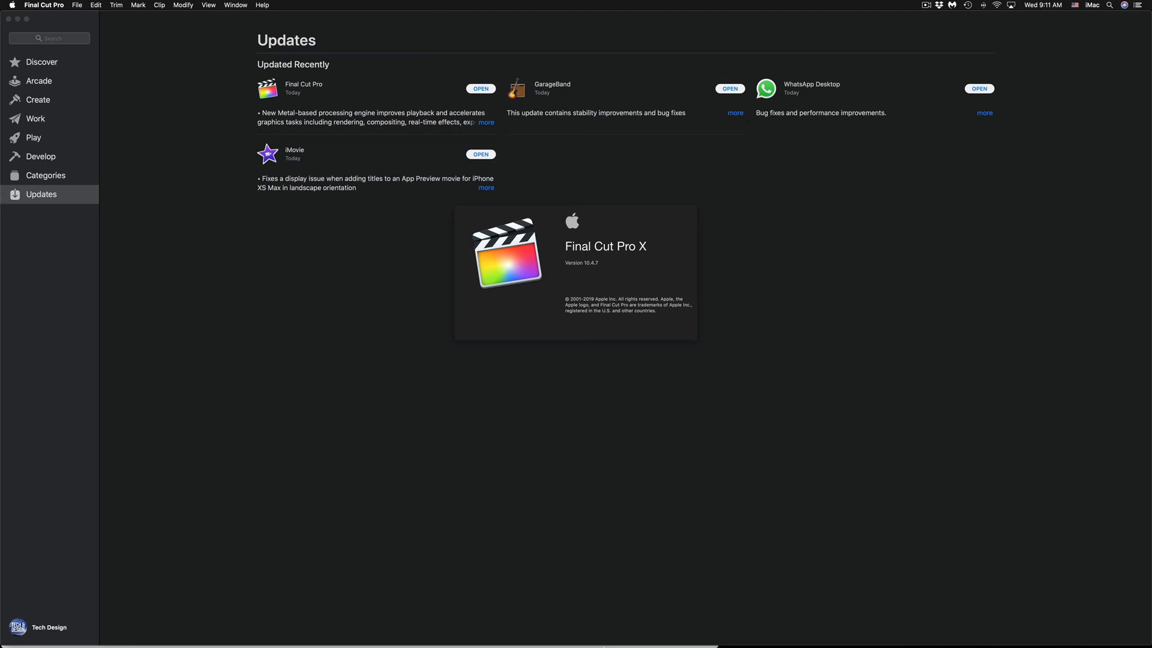
mouse_move(607, 627)
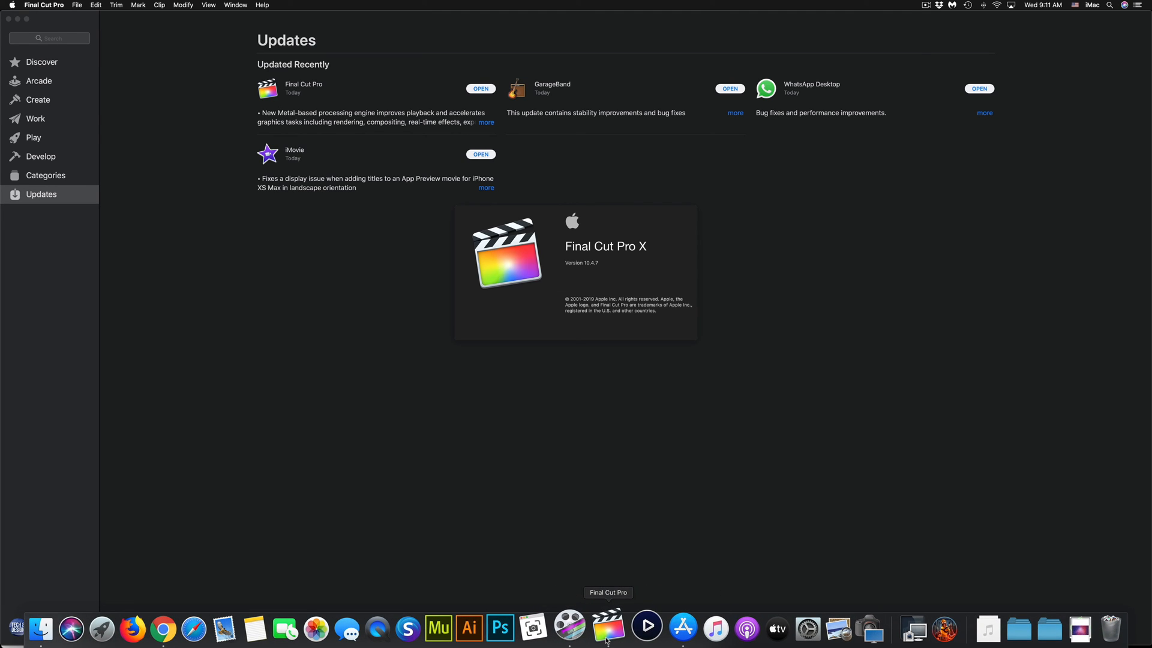
Step: Launch Final Cut Pro, pass What's New and approve updating the Untitled library
click(608, 628)
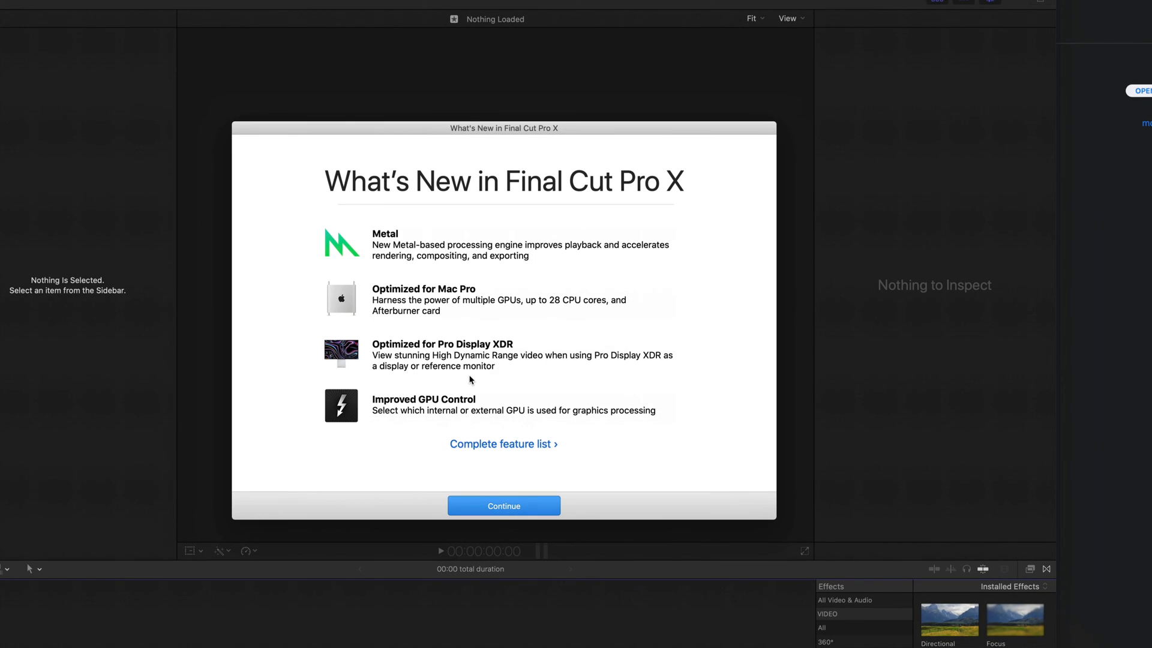
mouse_move(475, 452)
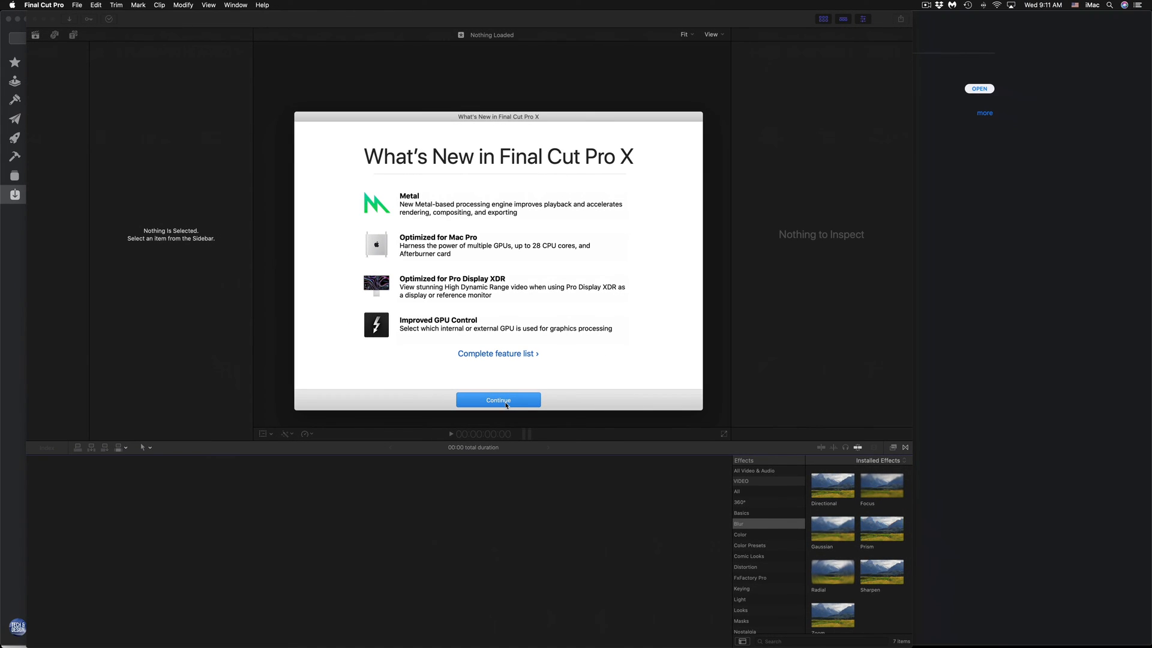
click(498, 400)
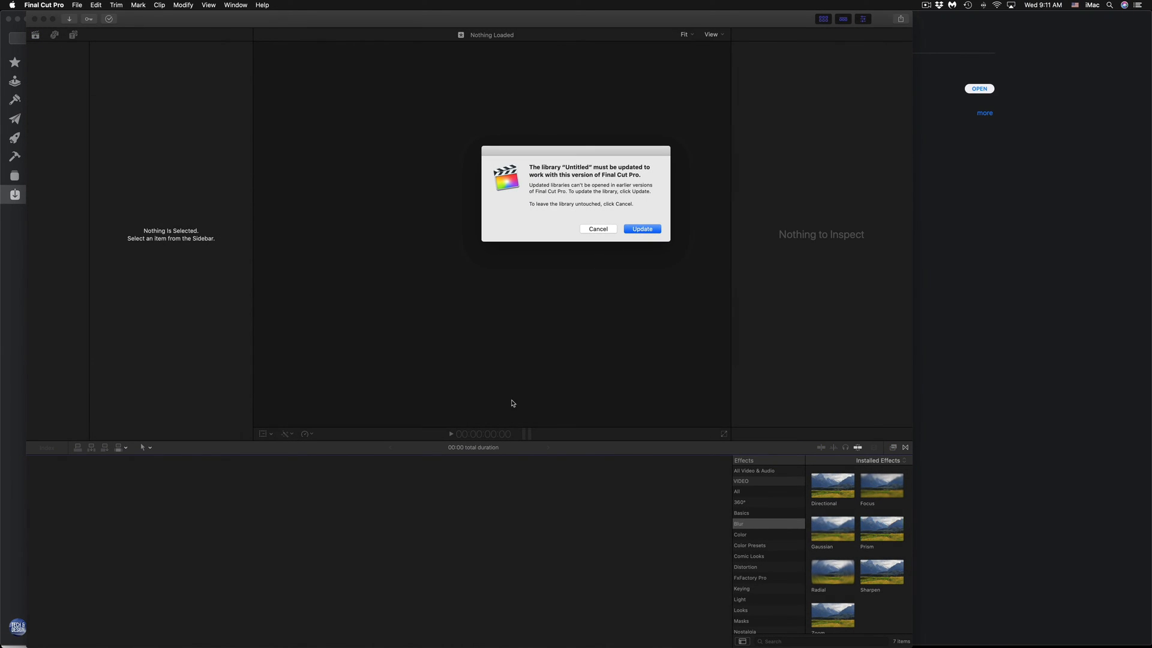
mouse_move(649, 296)
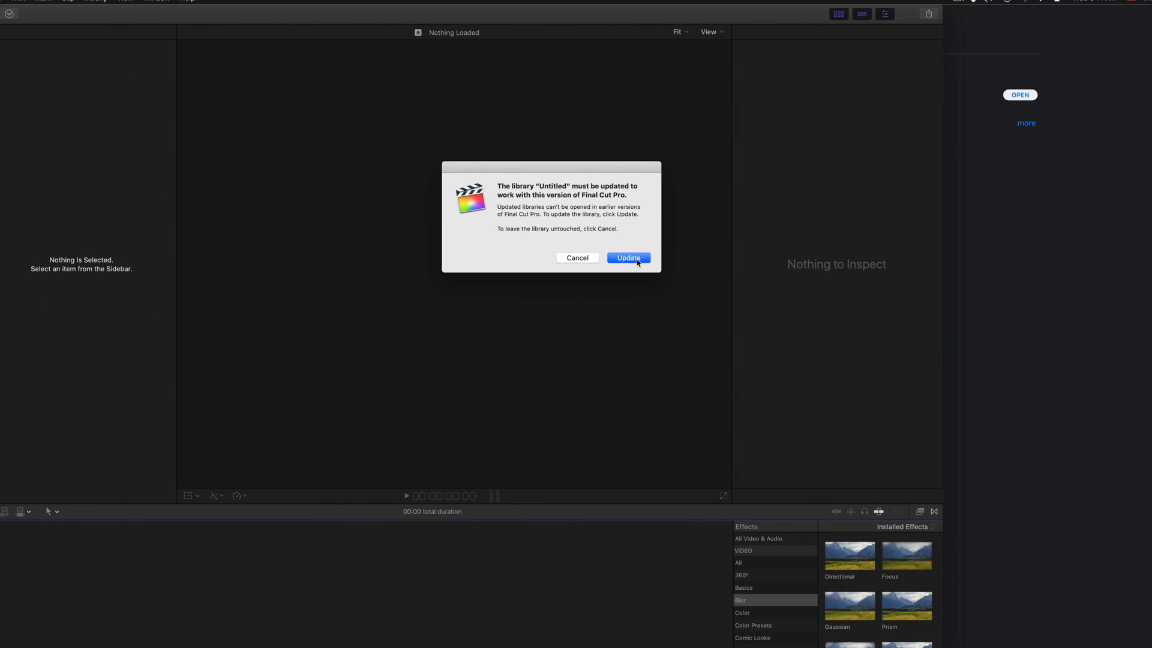
click(628, 258)
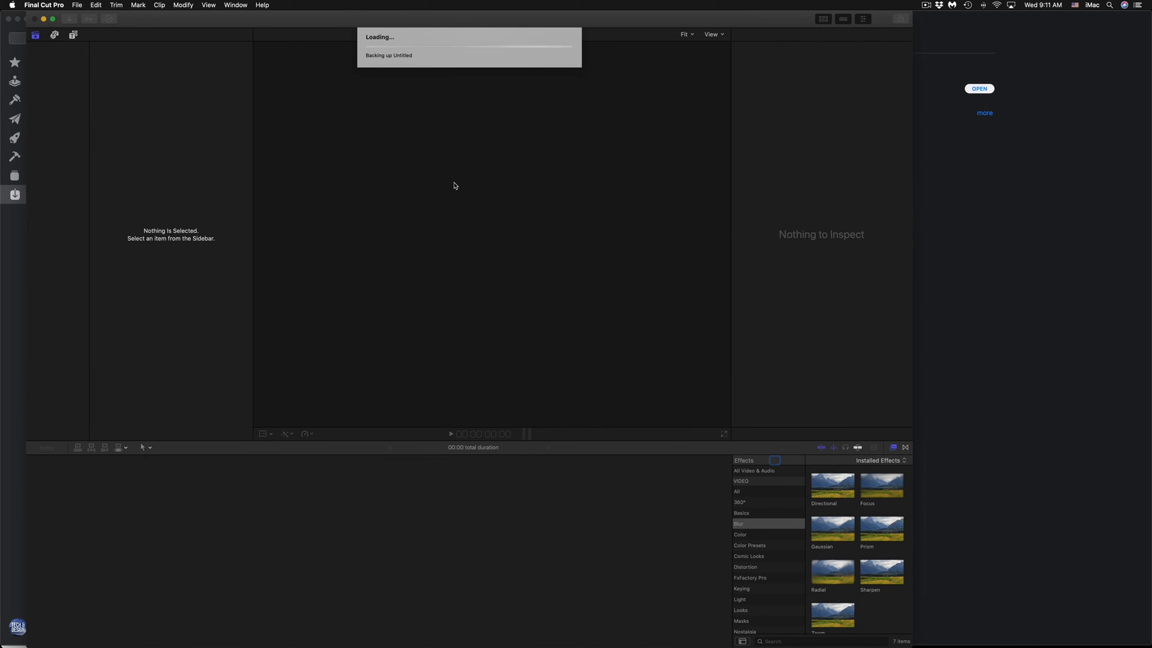